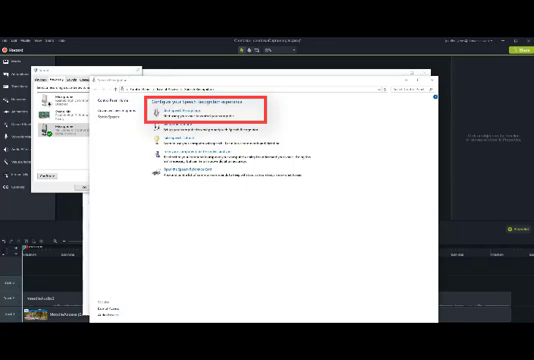
- Review the generated speech-to-text captions in the Captions panel and timeline caption track
left_click(168, 114)
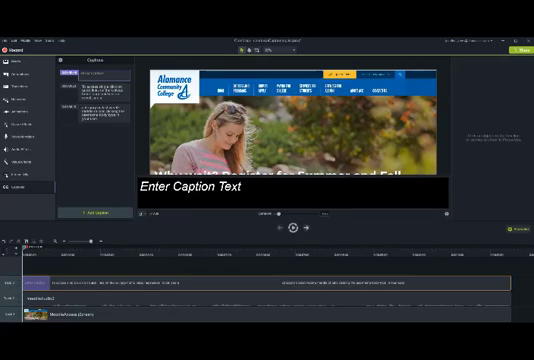
left_click(100, 88)
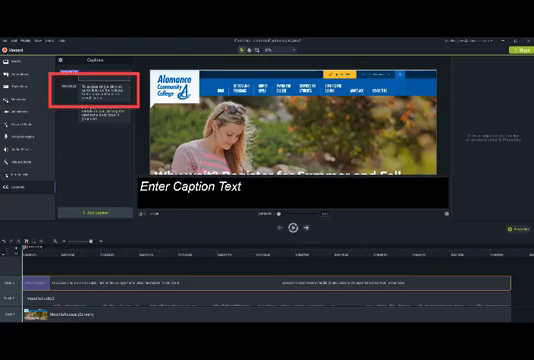